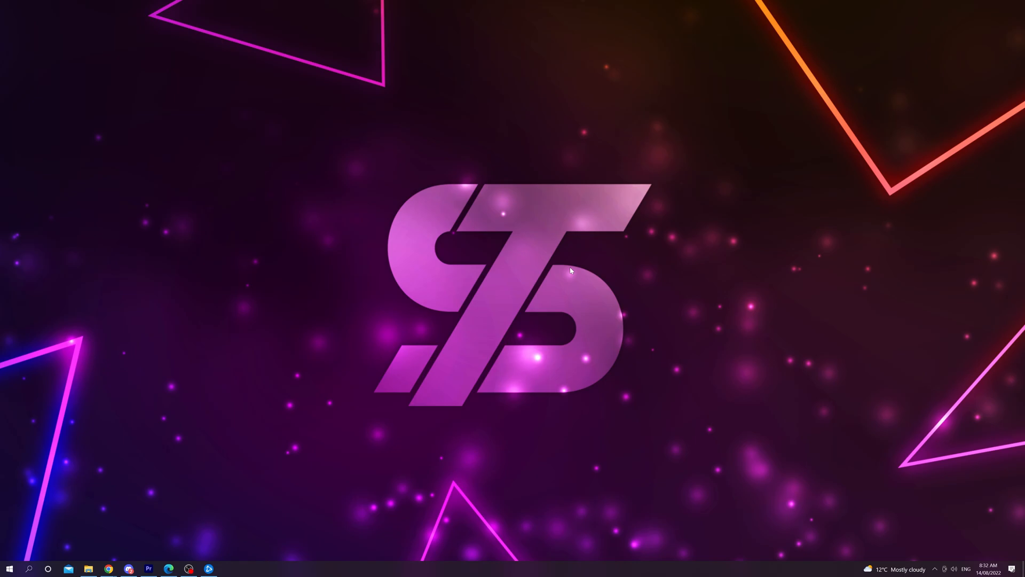
mouse_move(532, 289)
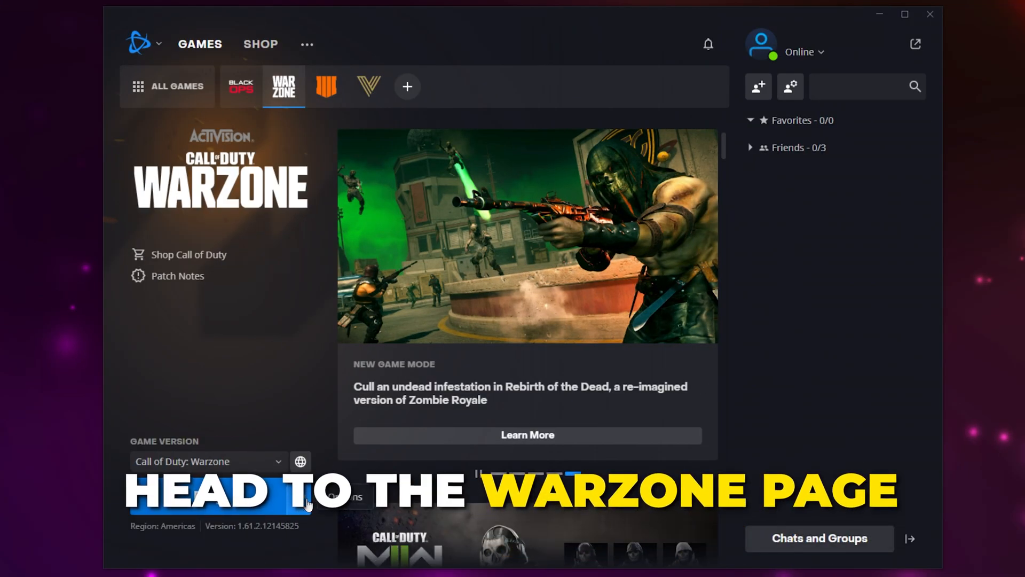
- Uncheck 'Additional command line arguments' in Warzone's Game Settings and close Settings
left_click(299, 496)
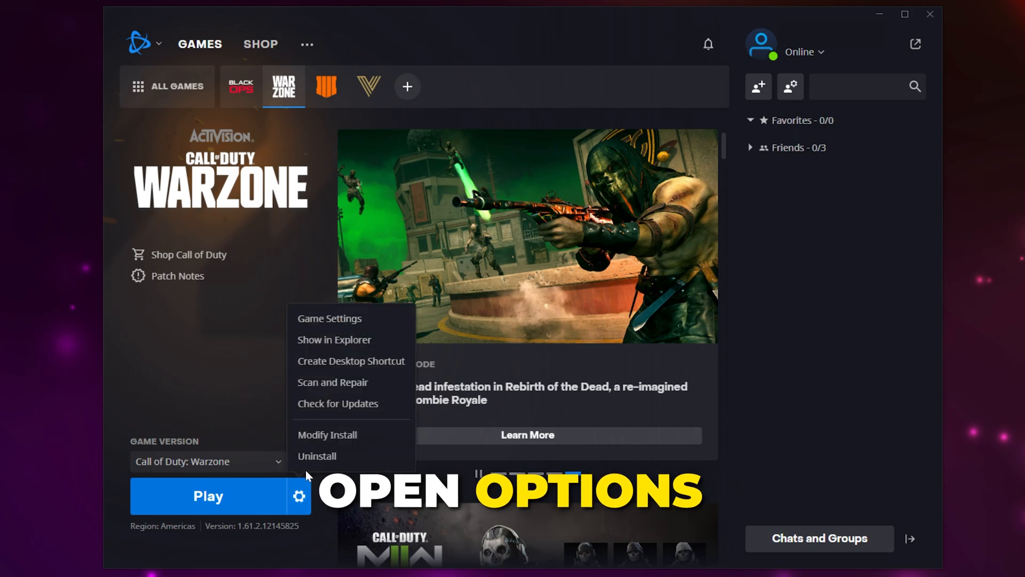
left_click(329, 318)
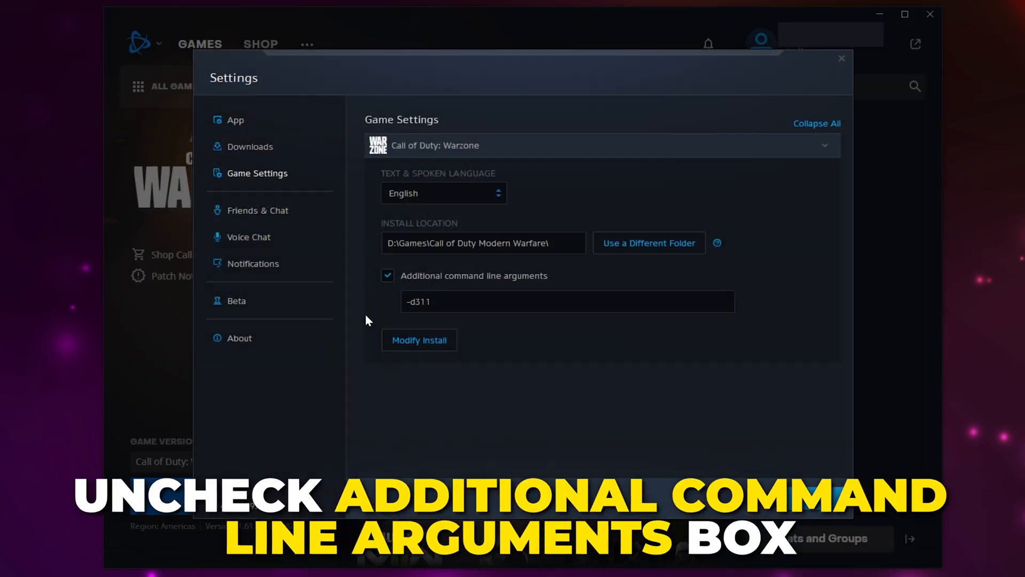
left_click(387, 275)
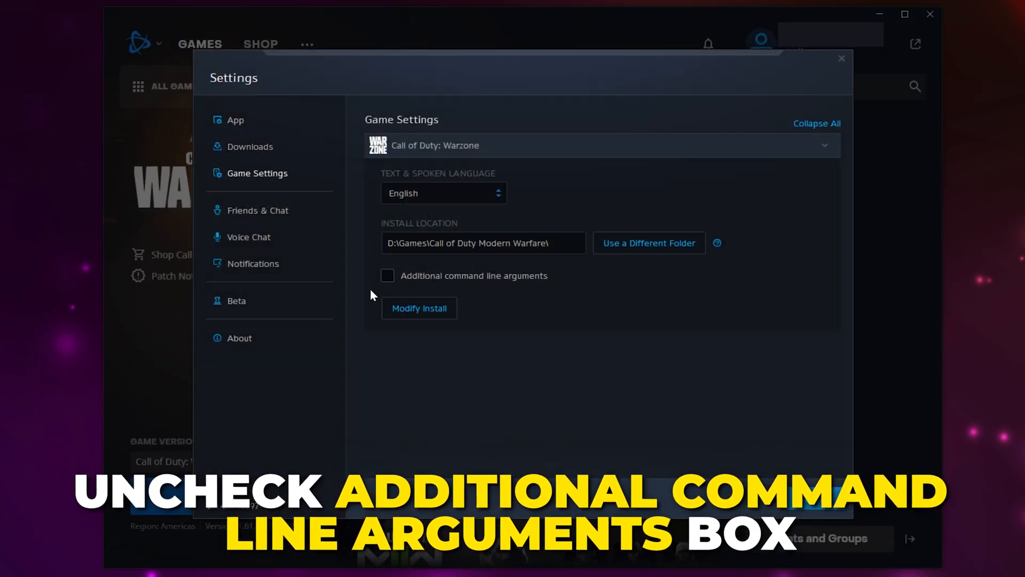
left_click(842, 58)
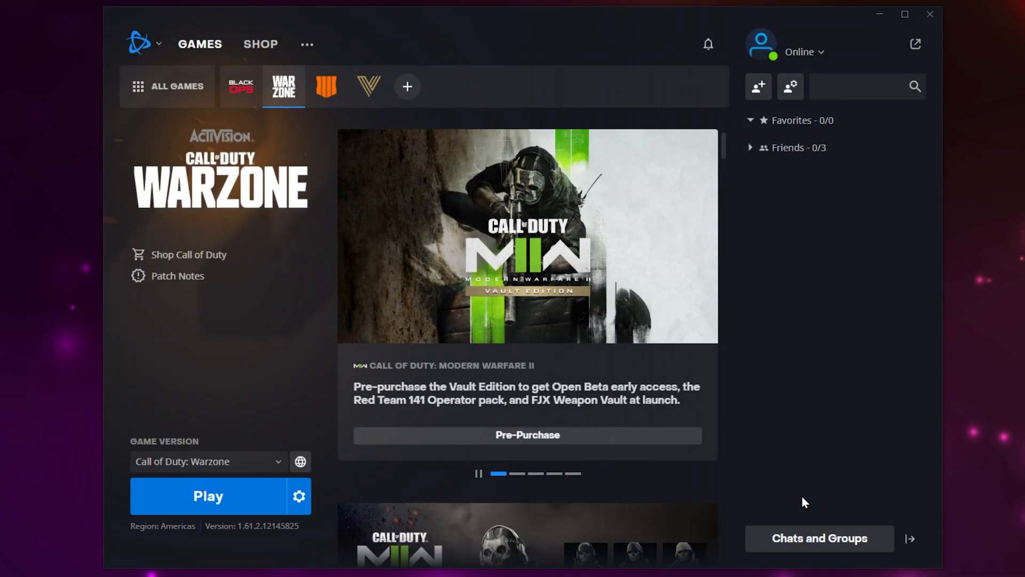
mouse_move(313, 502)
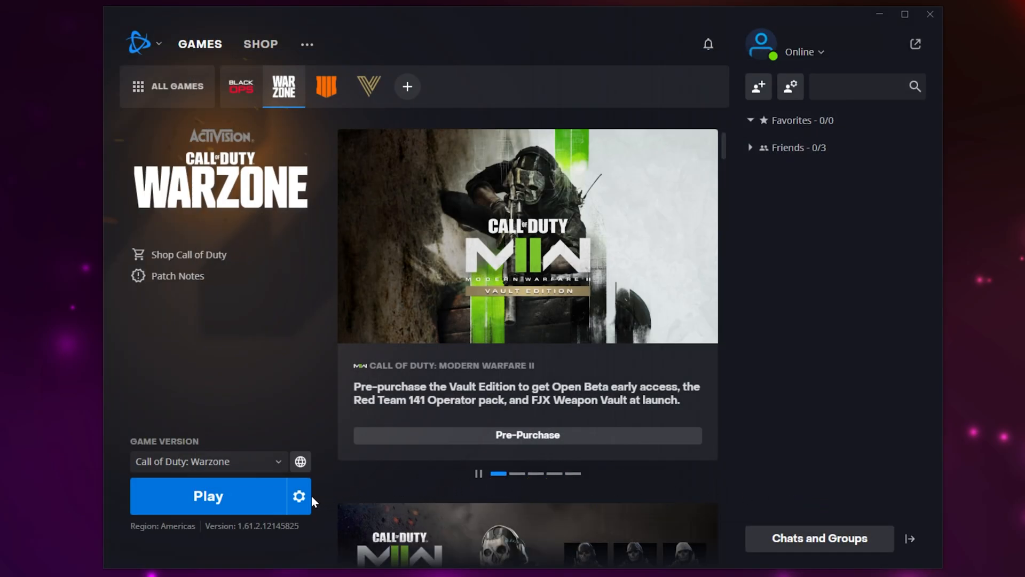
- Begin a Scan and Repair of the Warzone installation from the gear menu
left_click(299, 495)
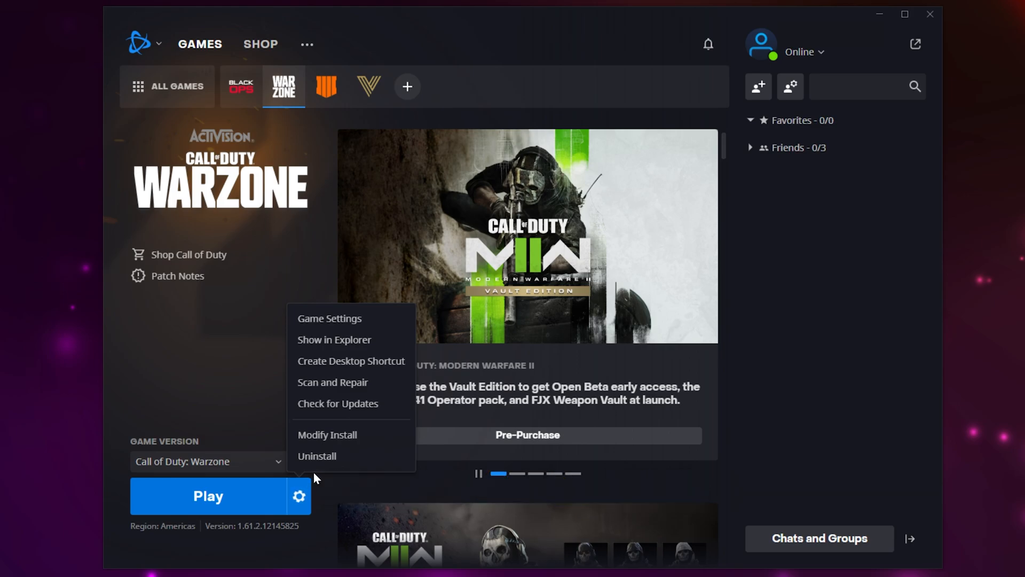
left_click(333, 382)
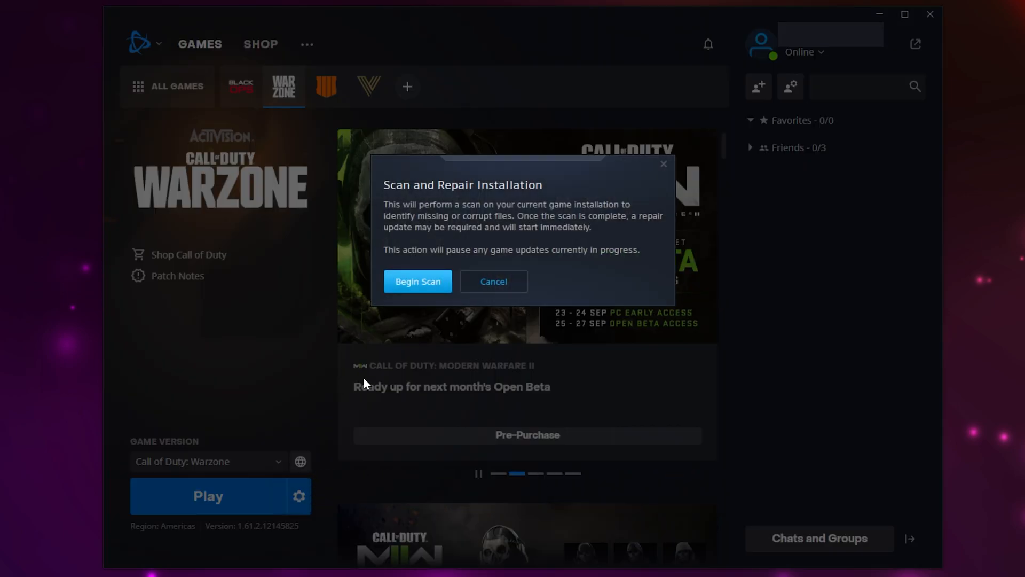
left_click(418, 282)
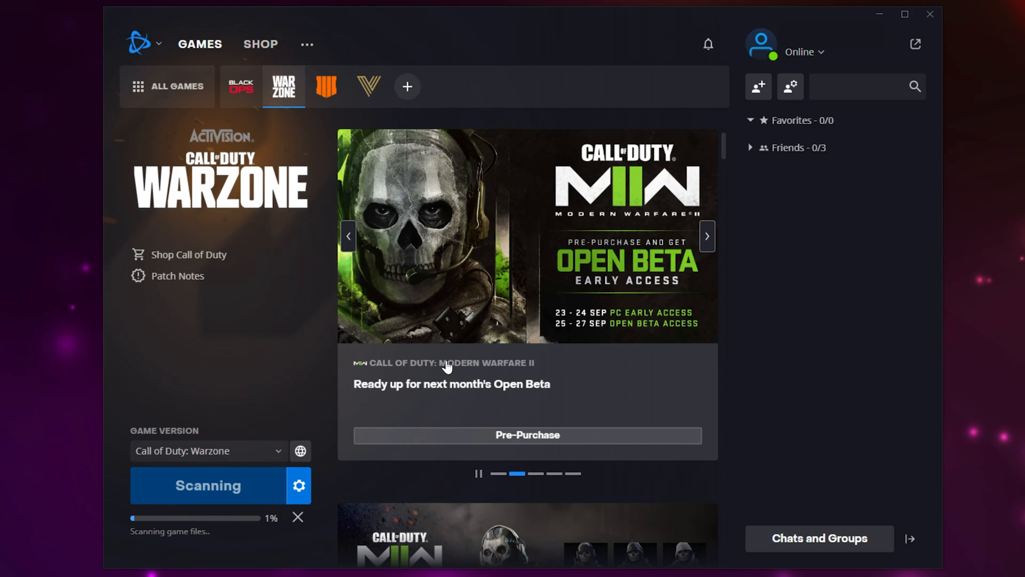
mouse_move(374, 409)
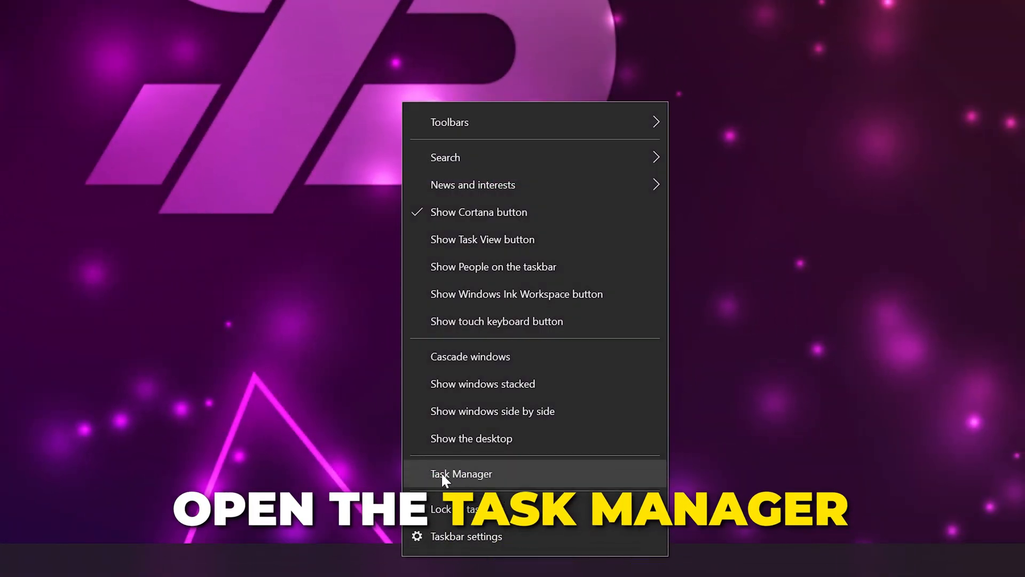
- Open Task Manager from the Windows taskbar
left_click(461, 474)
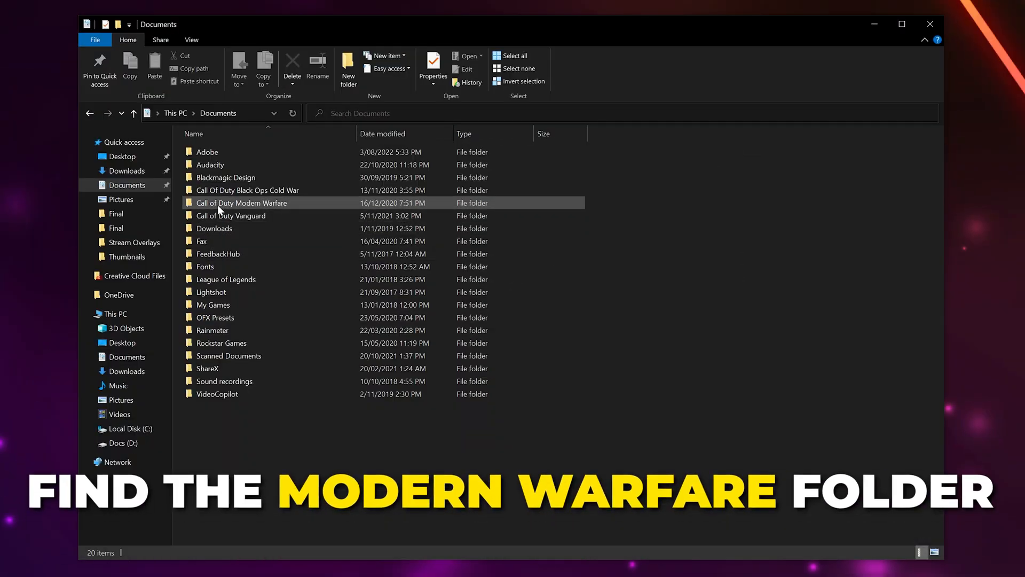
- Rename the Documents folder to 'Call of Duty Modern Warfare1' and delete the regenerated empty copy
right_click(271, 203)
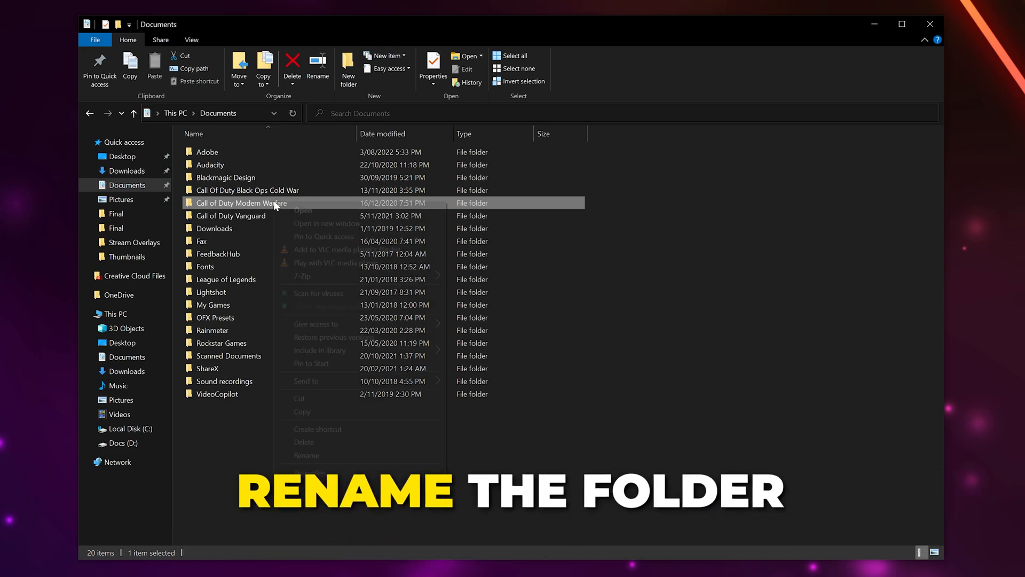
left_click(306, 455)
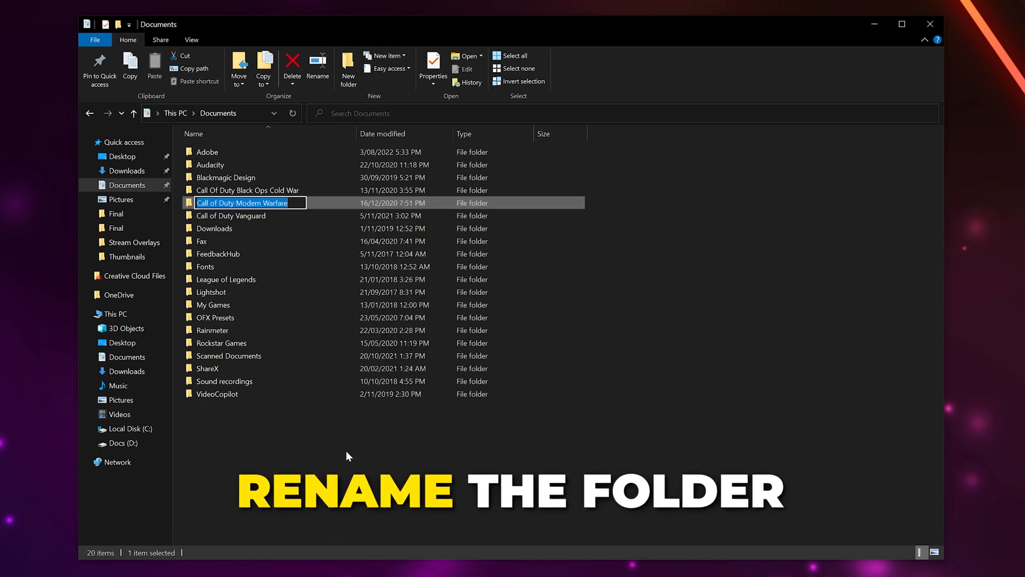
type("1")
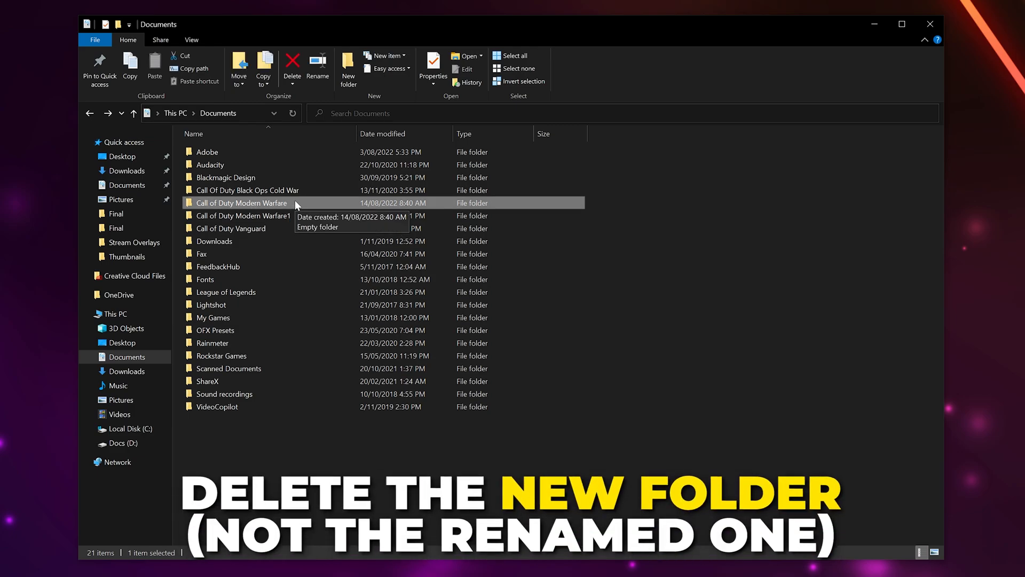
left_click(292, 64)
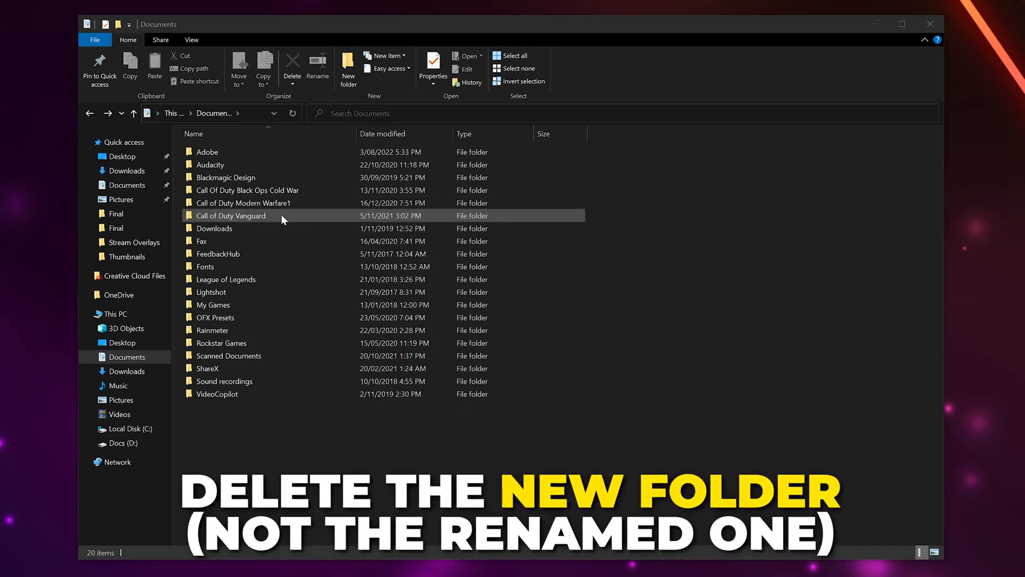
- Rename Modern Warfare1 back to 'Call of Duty Modern Warfare' and open the D:\Games install folder
right_click(242, 203)
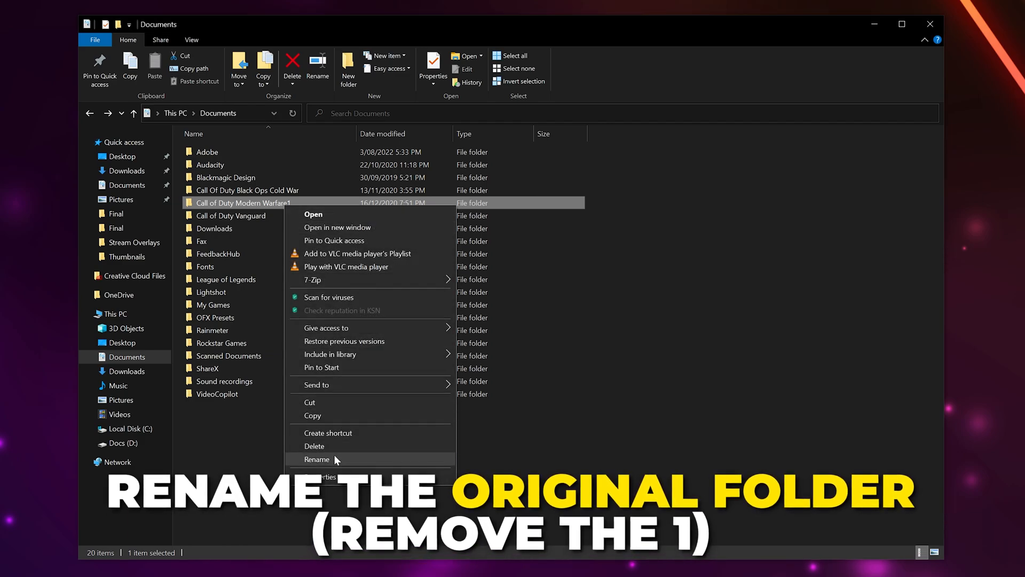
left_click(317, 459)
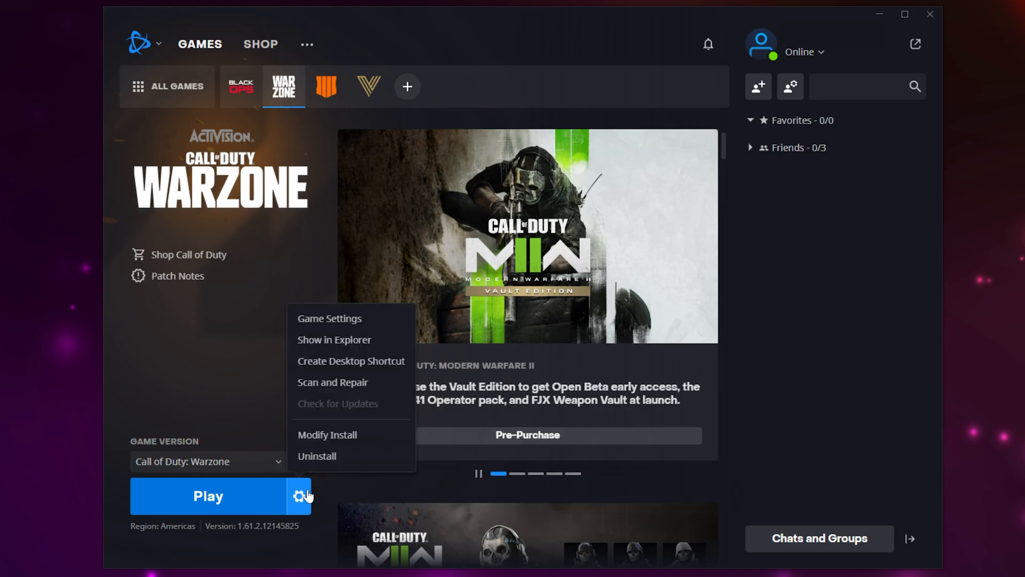
left_click(333, 339)
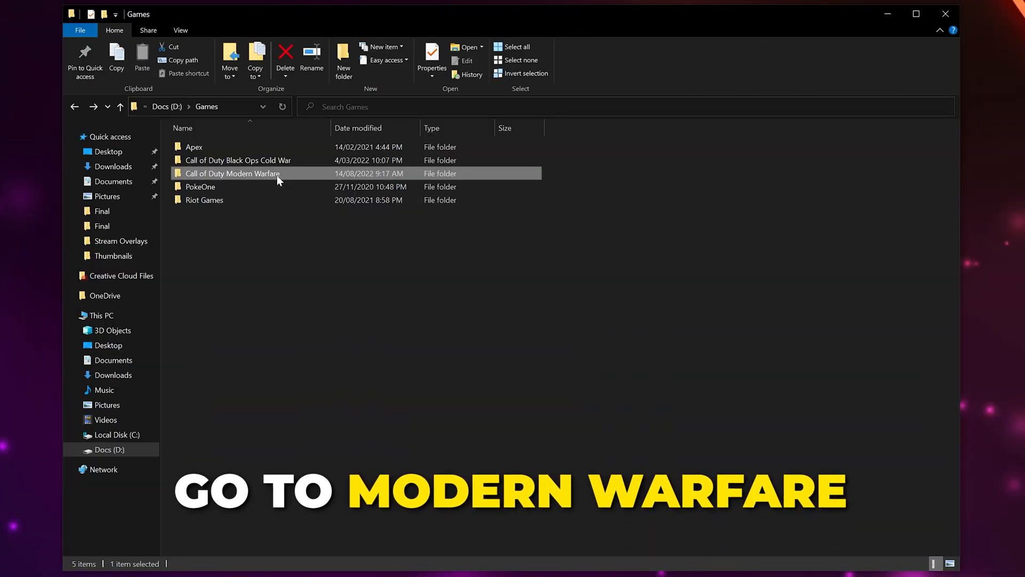
- Open the Call of Duty Modern Warfare folder and run ModernWarfare as administrator
double_click(233, 173)
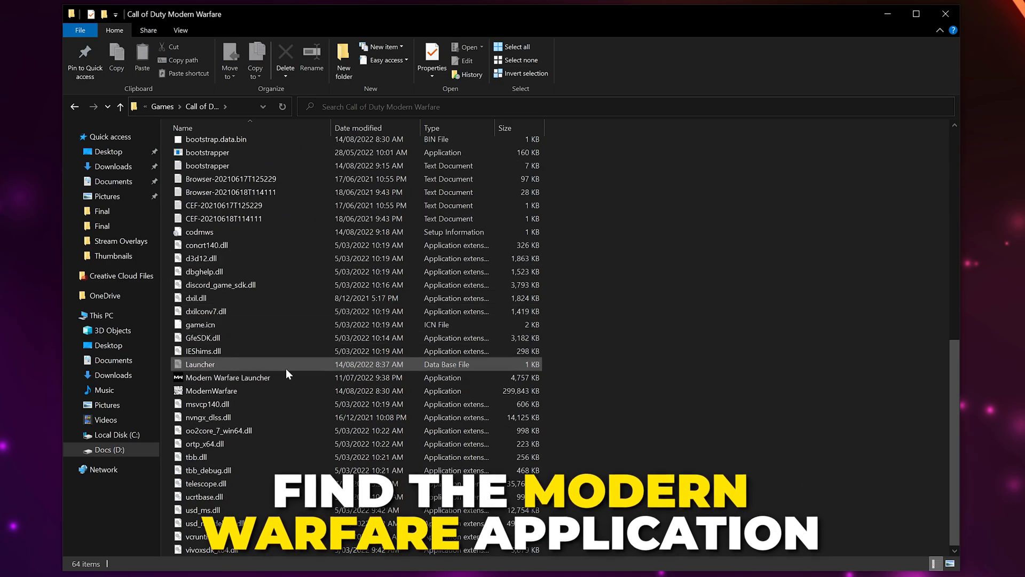
left_click(212, 391)
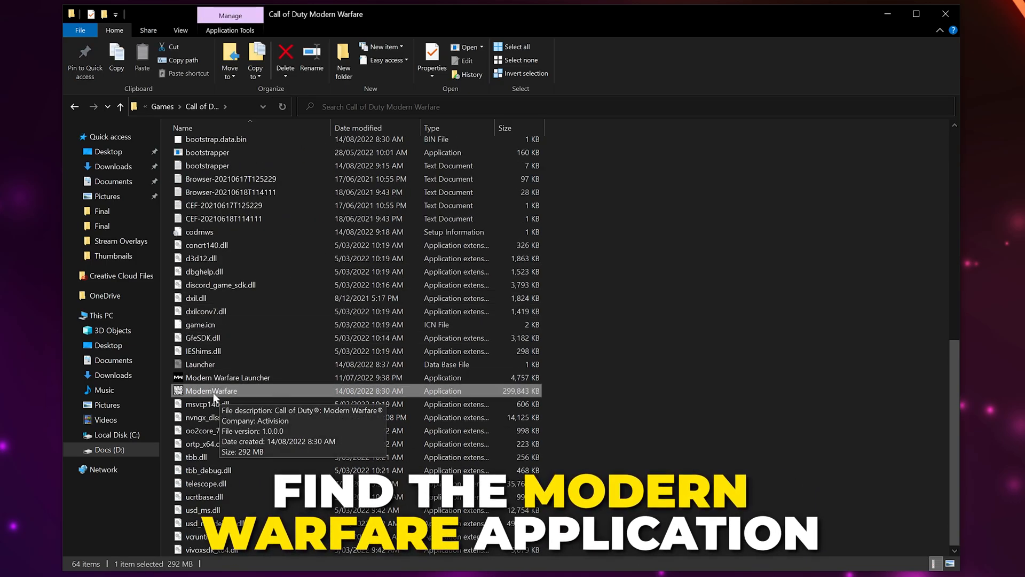
right_click(212, 390)
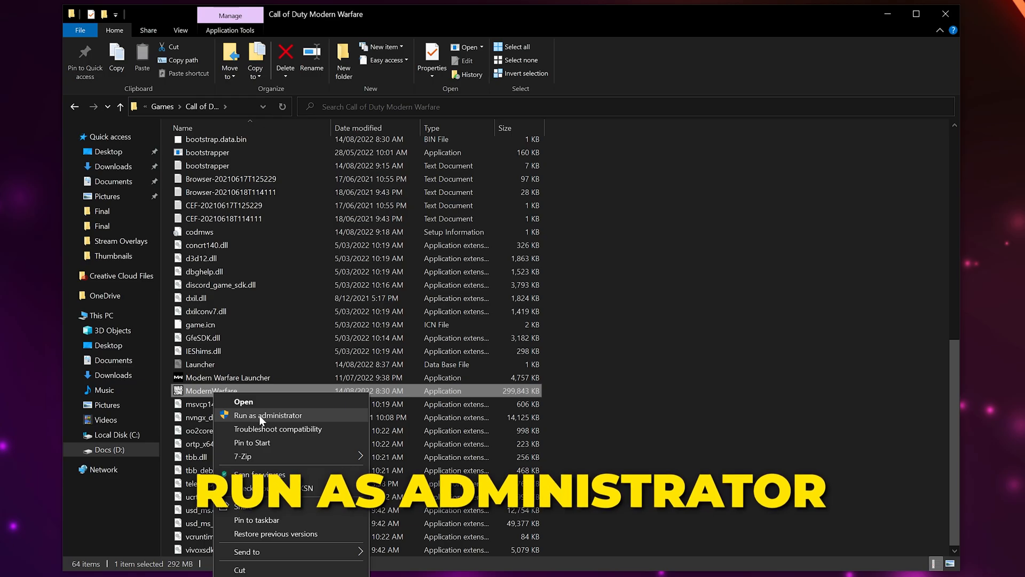
left_click(268, 415)
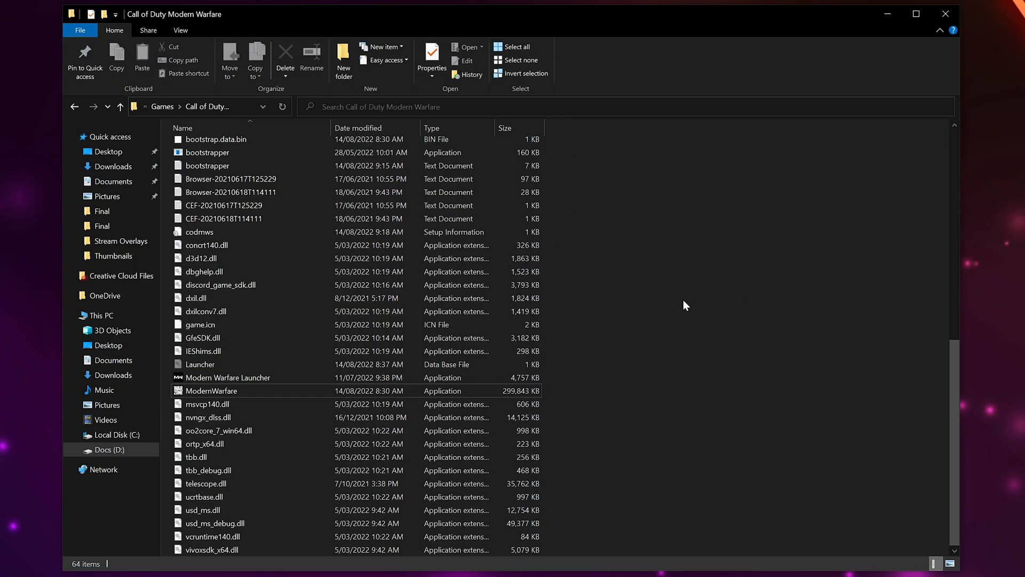
mouse_move(670, 319)
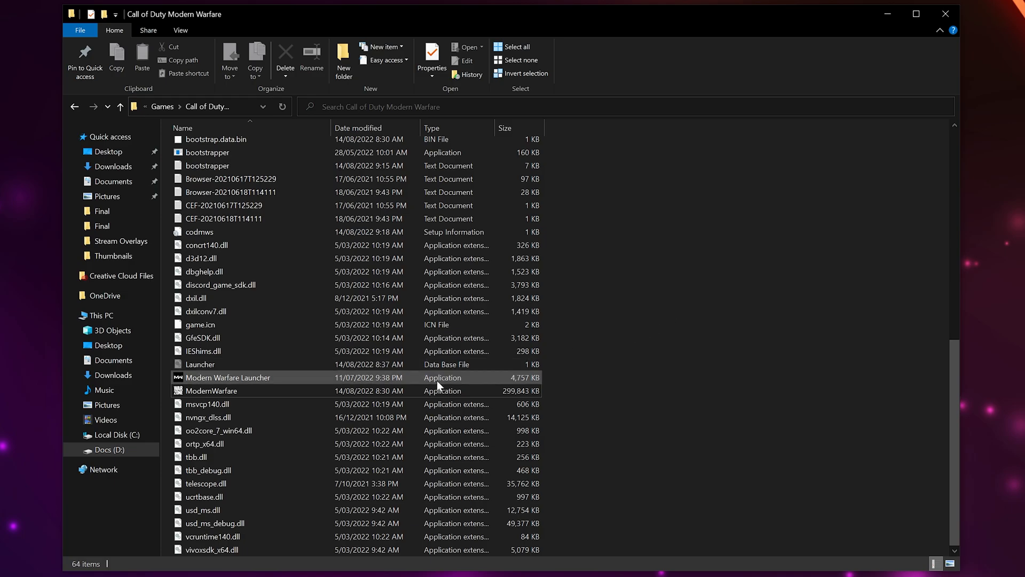
left_click(212, 391)
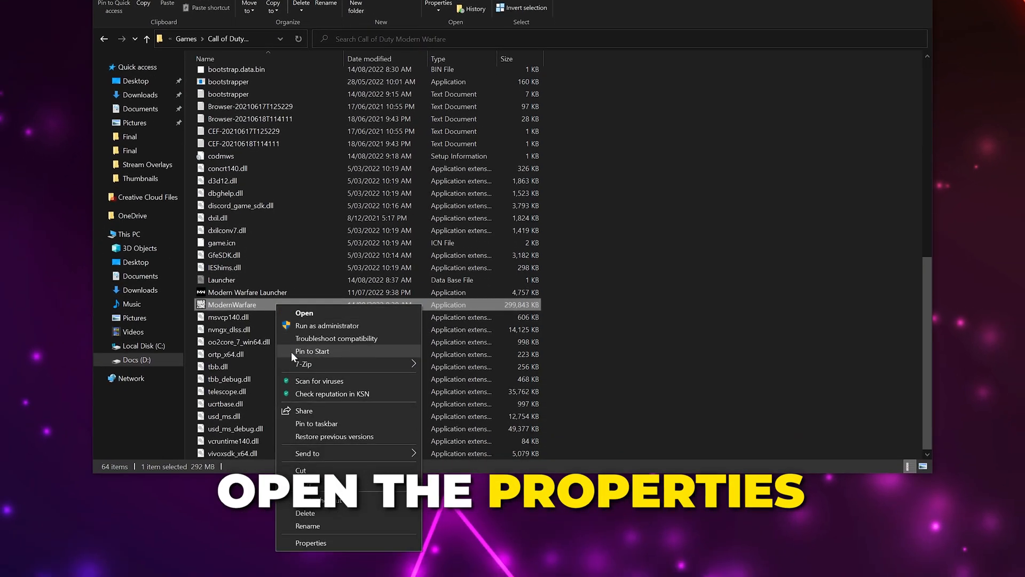
- Tick 'Run this program as an administrator' in ModernWarfare's Compatibility properties and apply
left_click(311, 542)
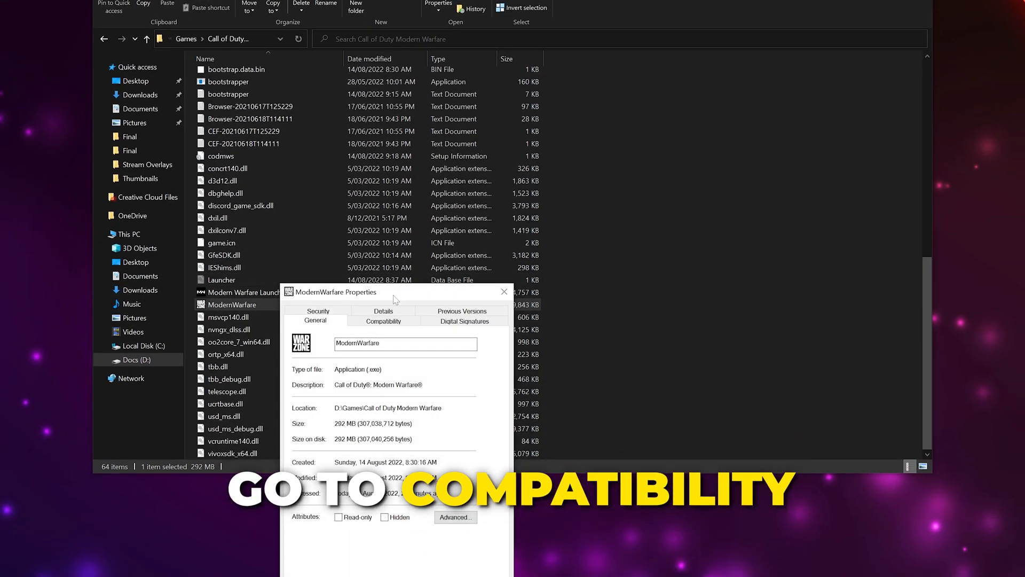
left_click(383, 321)
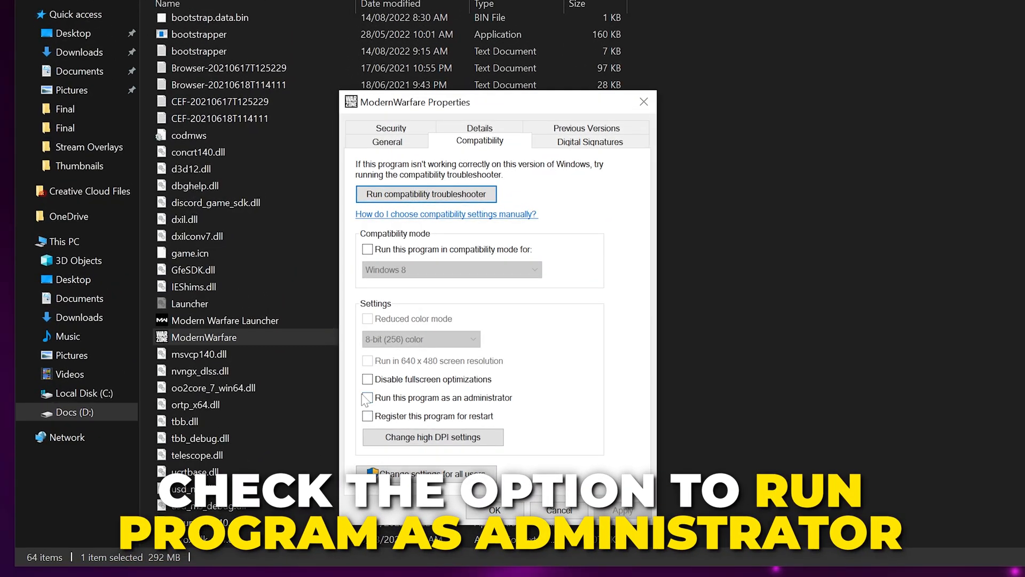
left_click(367, 397)
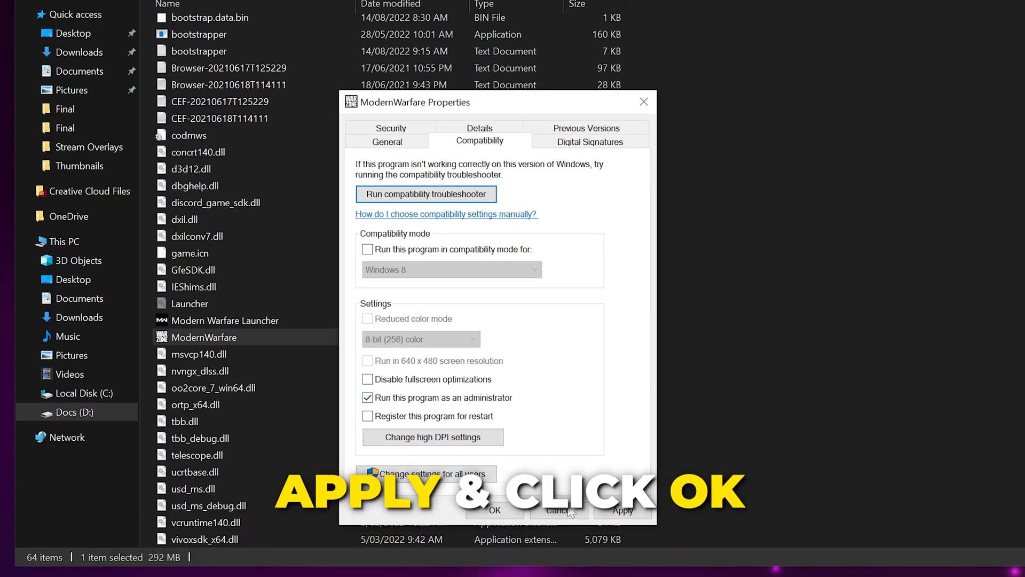
left_click(495, 511)
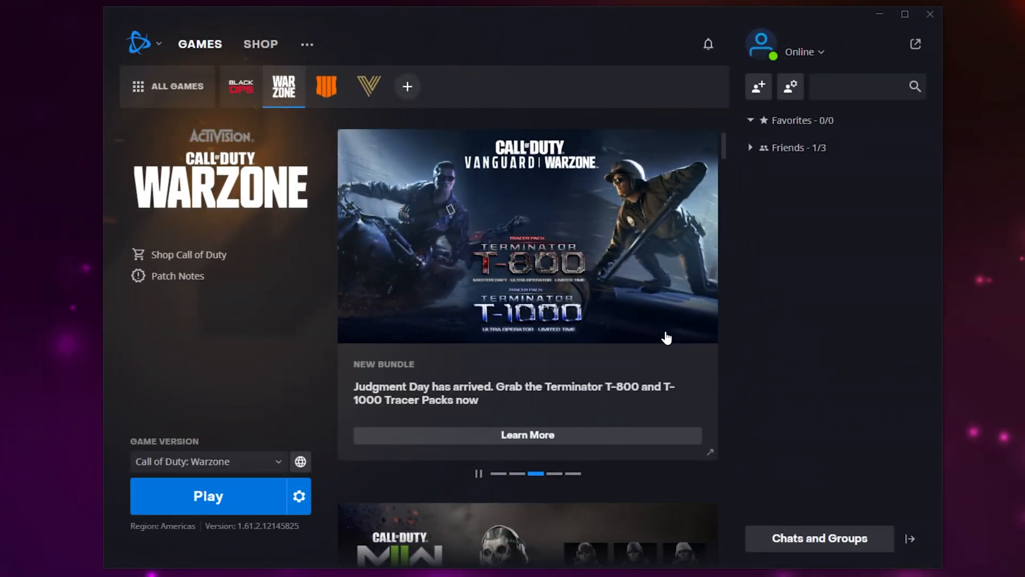
mouse_move(380, 484)
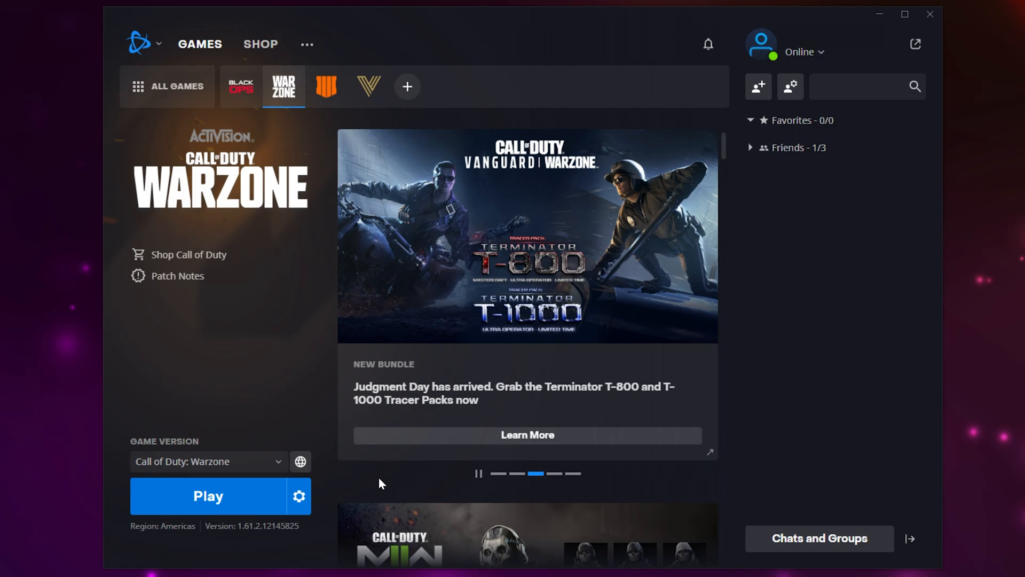
mouse_move(389, 479)
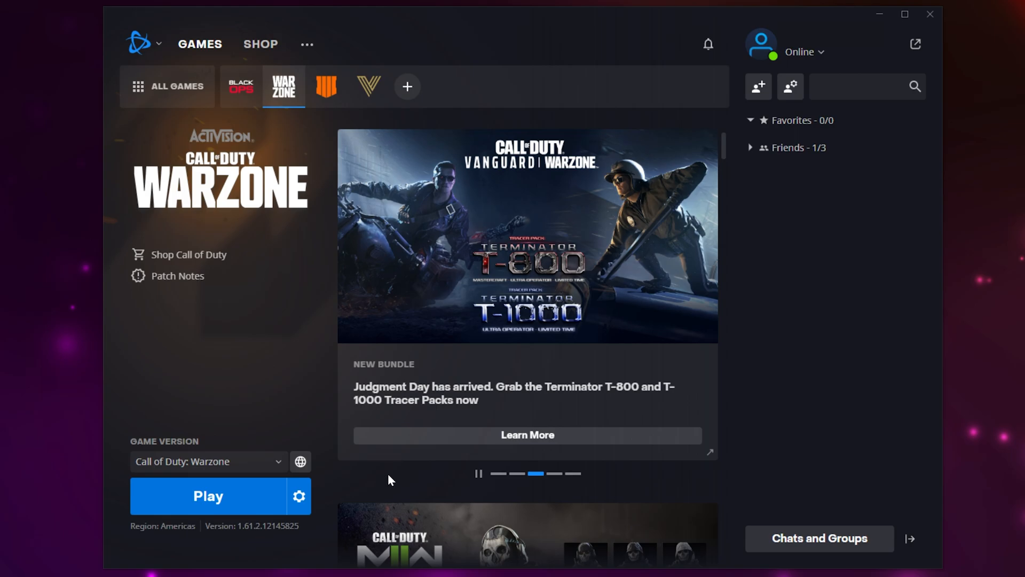
- Use Warzone's Show in Explorer option to open the D:\Games folder
left_click(299, 496)
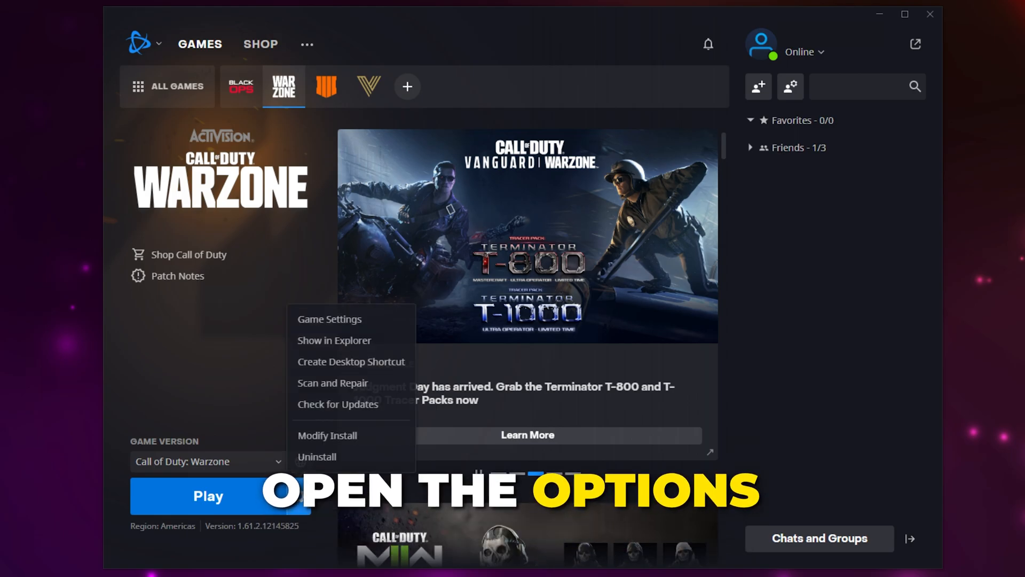
mouse_move(329, 399)
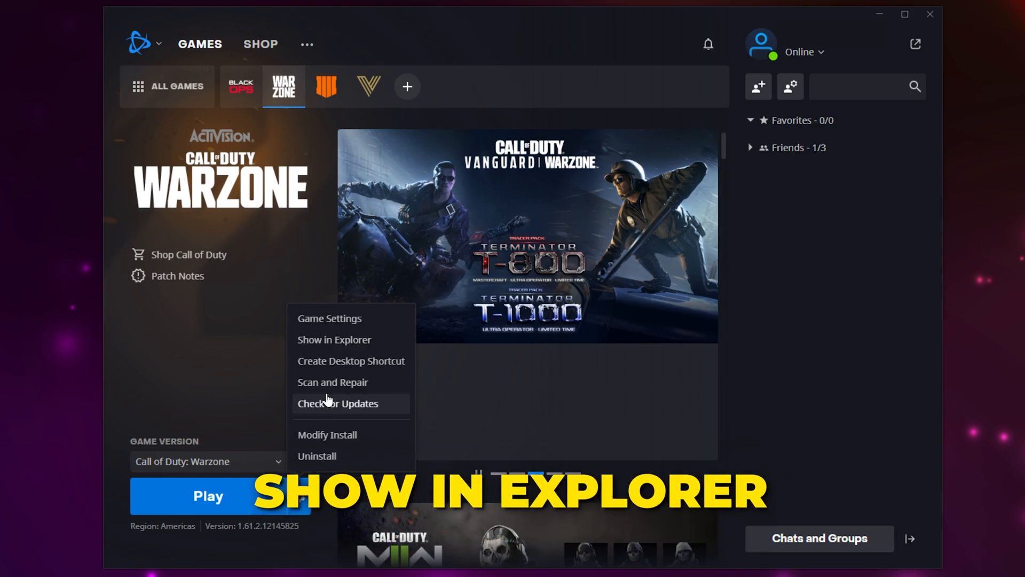
left_click(335, 339)
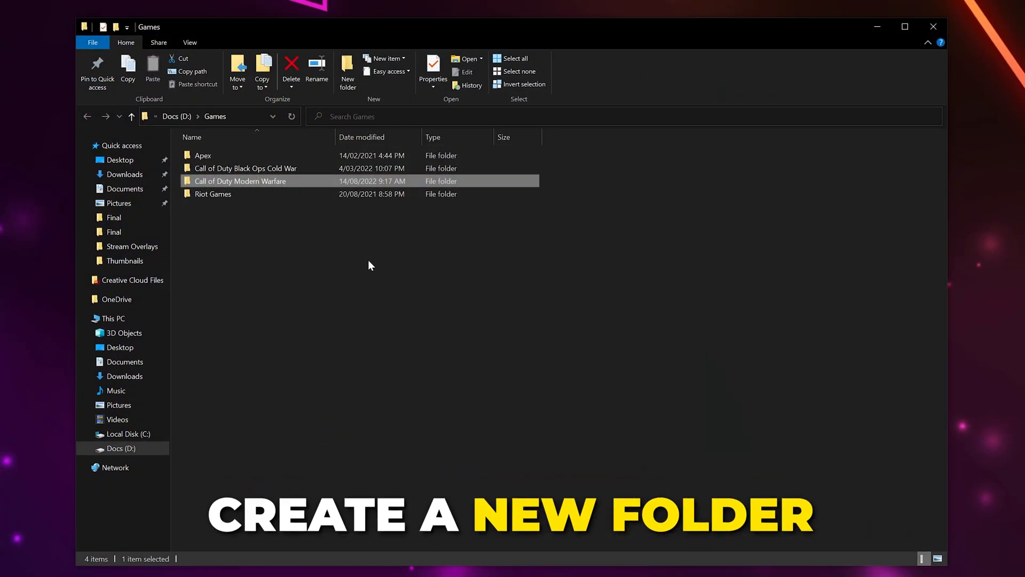
- Make a new 'Warzone' folder in D:\Games and drag Call of Duty Modern Warfare into it
left_click(348, 69)
type("Warzone")
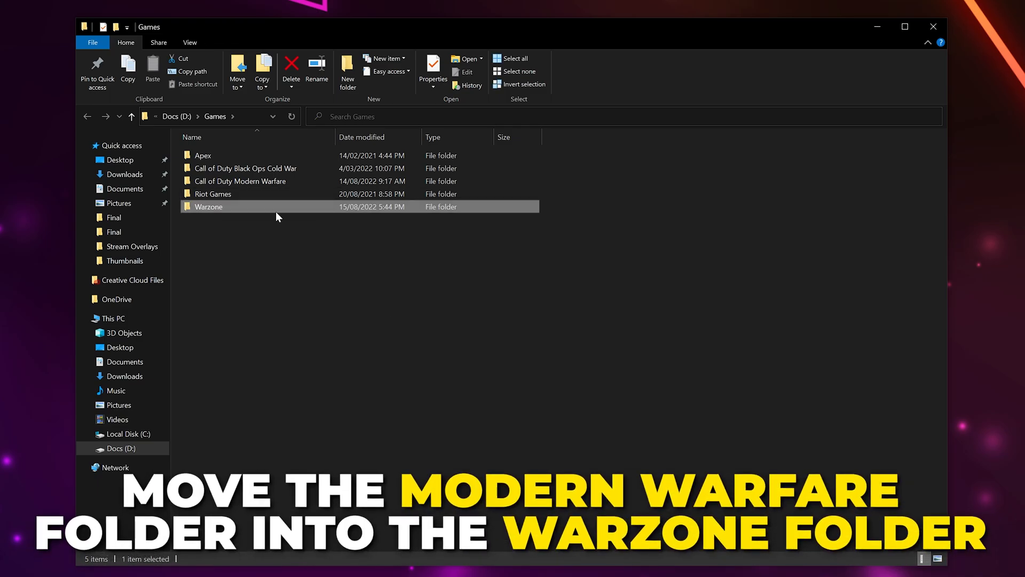
left_click_drag(240, 181, 209, 206)
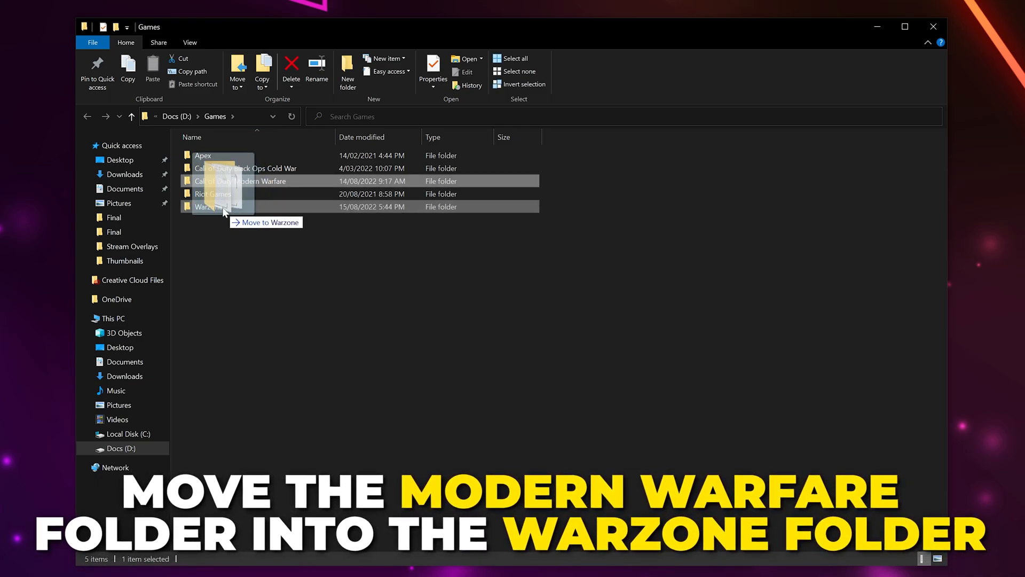
left_click_drag(241, 180, 209, 207)
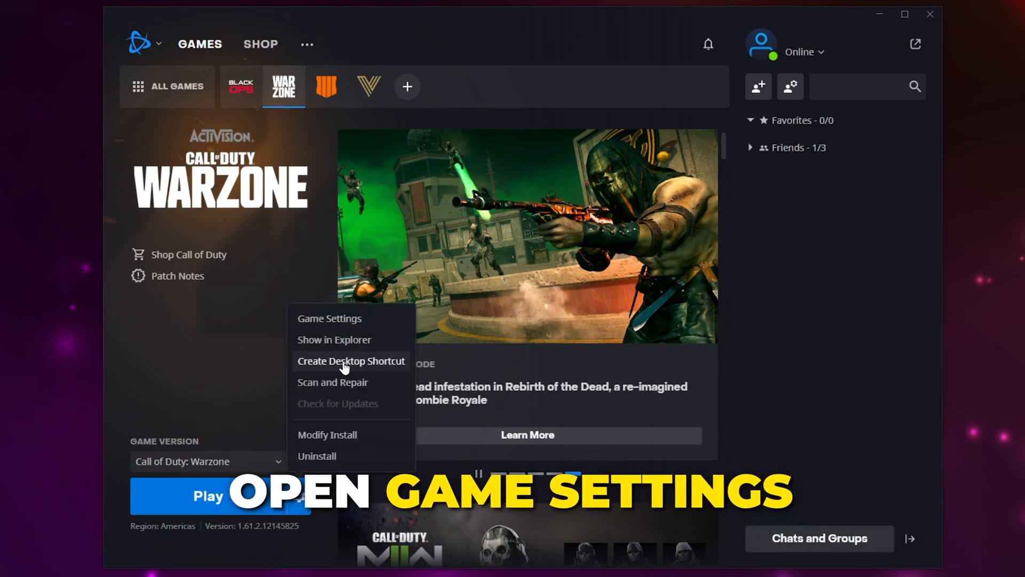
- Repoint Warzone's install location to Warzone\Call of Duty Modern Warfare and click Done
left_click(329, 318)
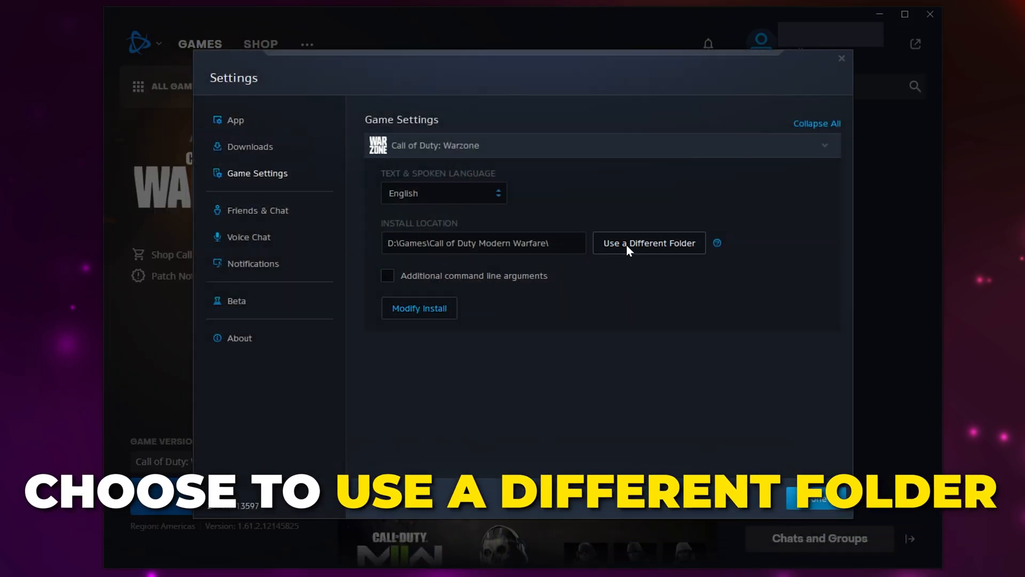
left_click(649, 243)
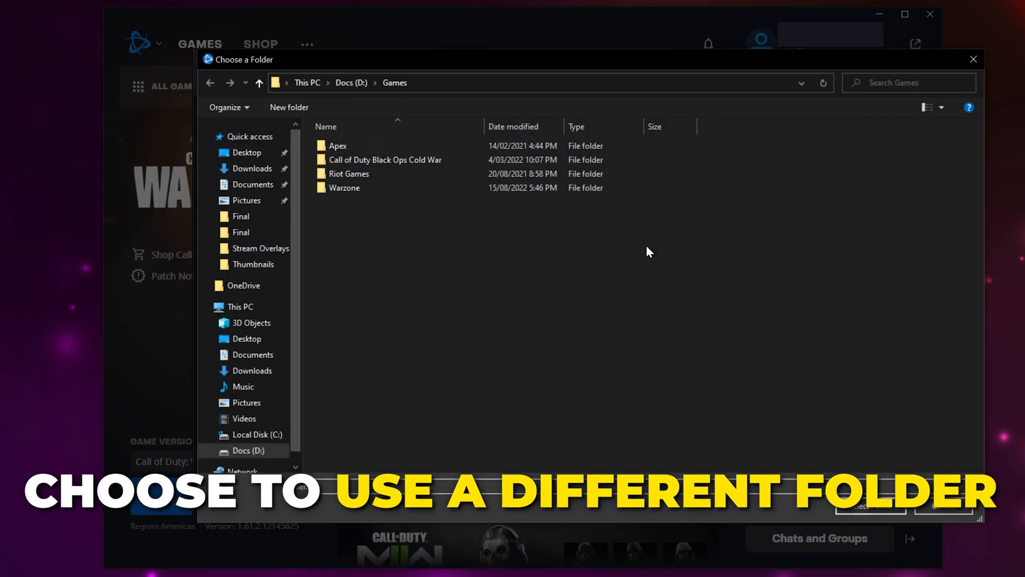
left_click(344, 187)
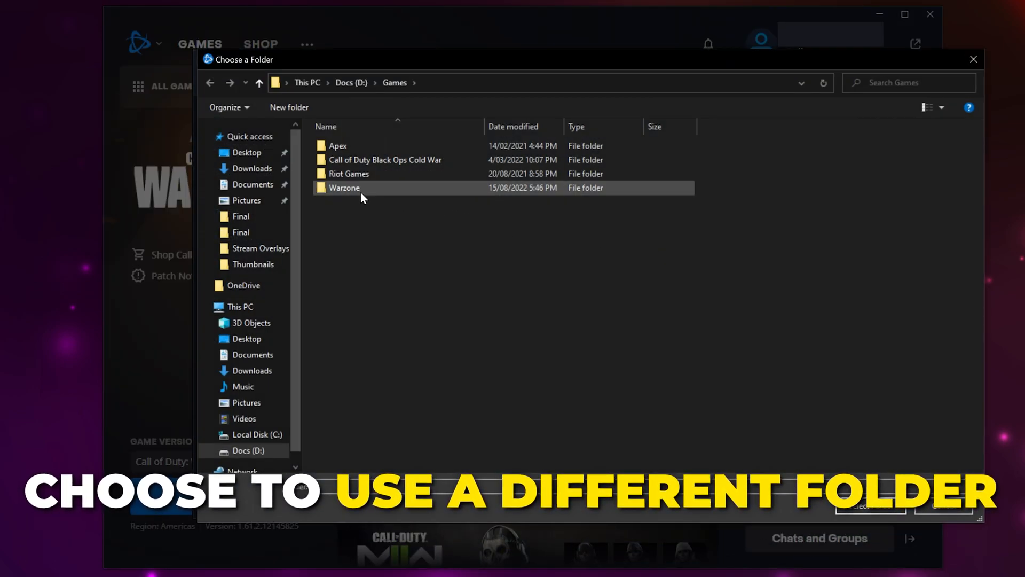
double_click(344, 188)
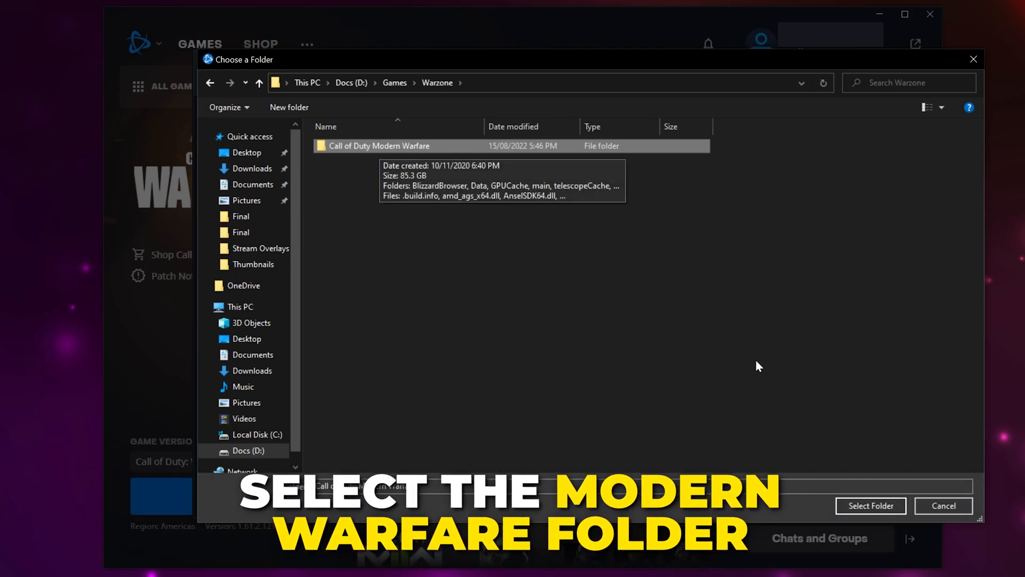
left_click(870, 505)
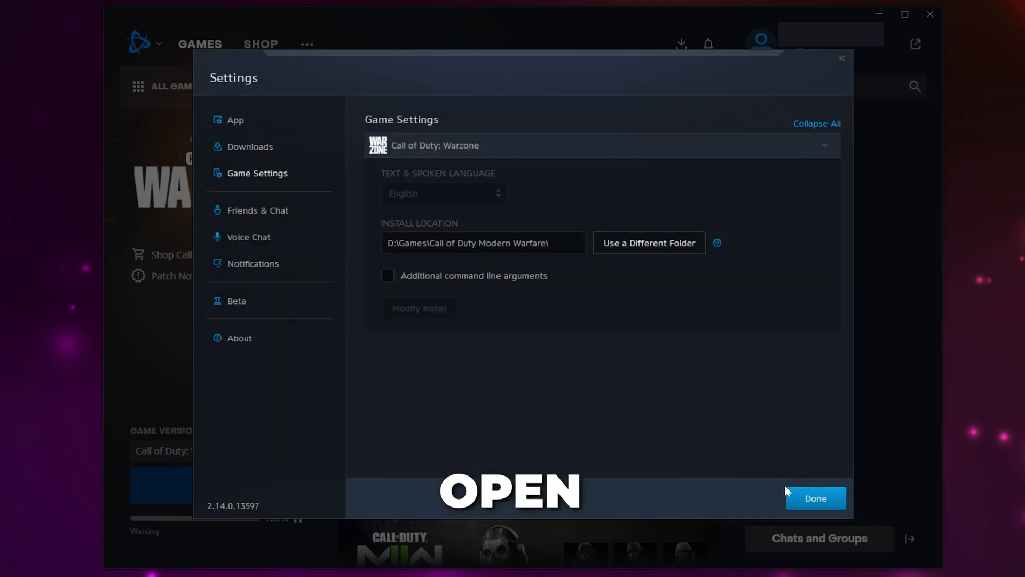
left_click(815, 497)
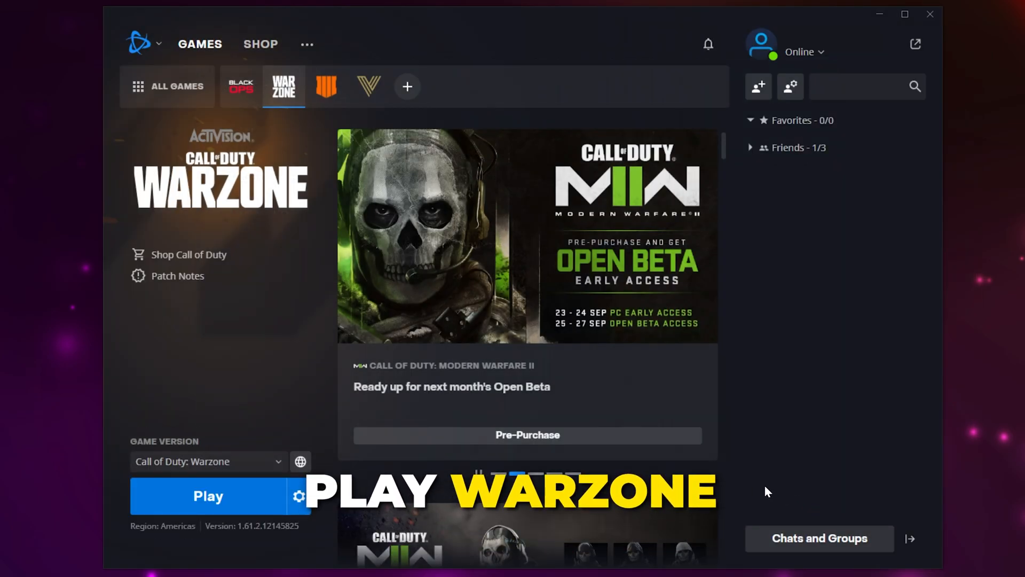
mouse_move(206, 500)
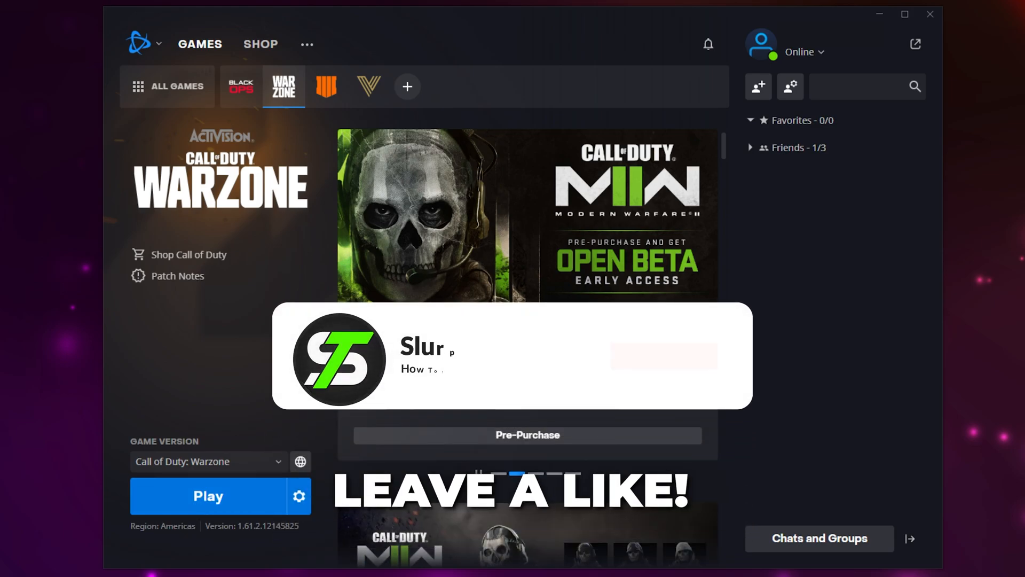
left_click(653, 356)
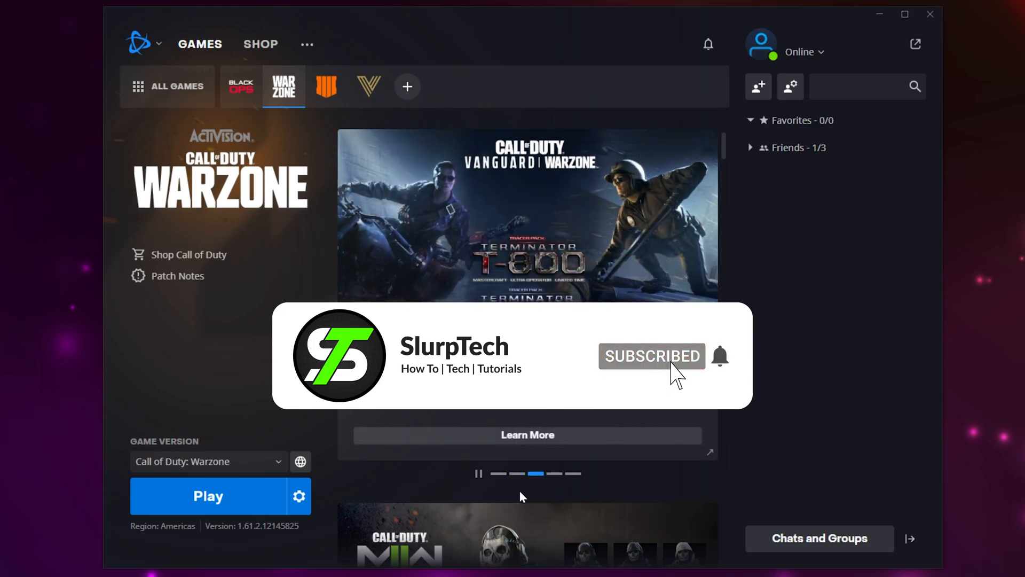